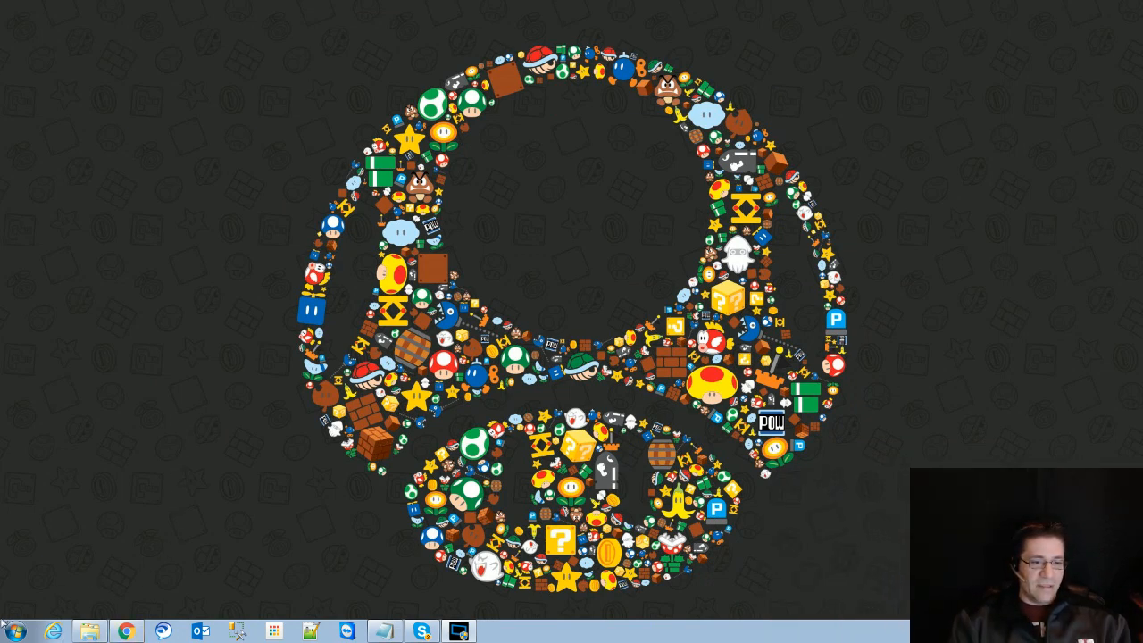
# Load the Mediacom Control Panel address in Internet Explorer.
pyautogui.write('http')
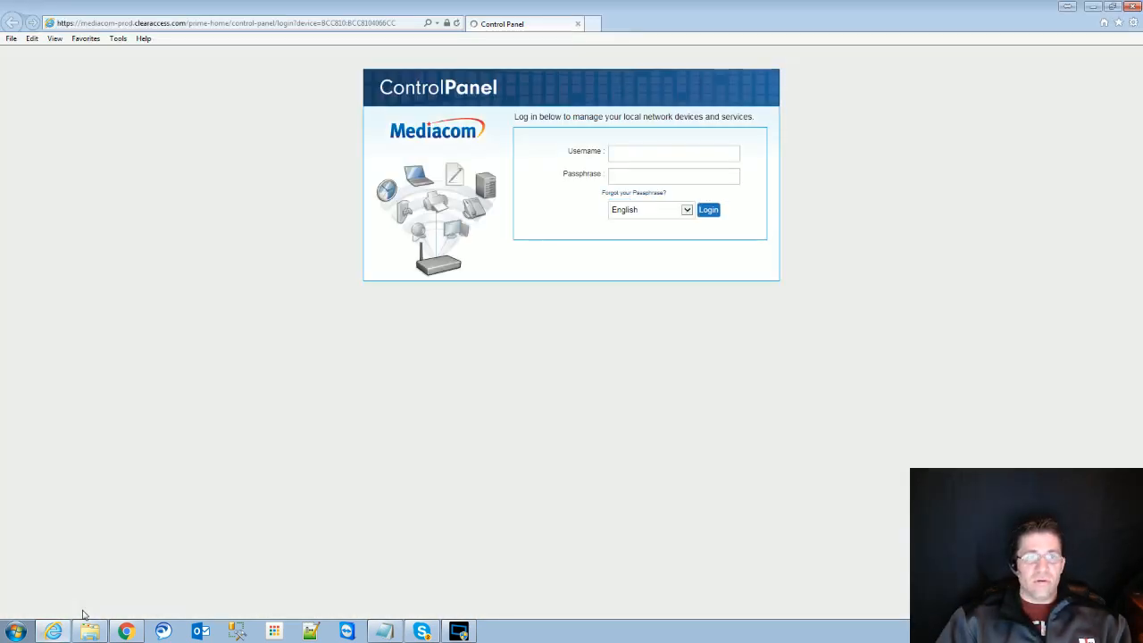
pyautogui.moveTo(529, 390)
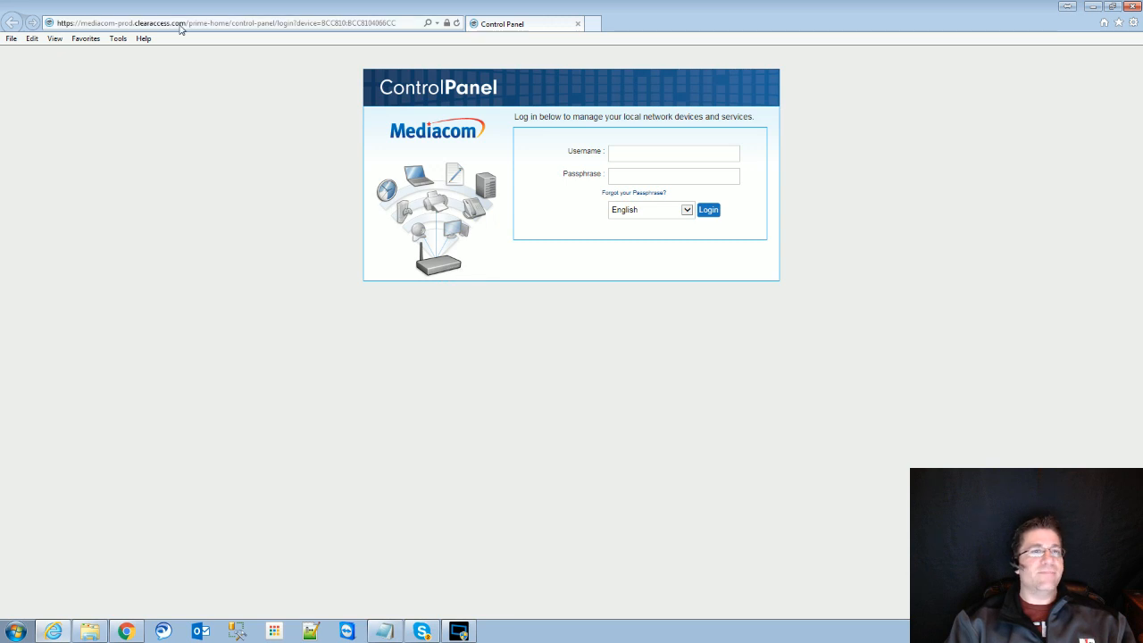
# Navigate to the gateway at 192.168.0.1 to show its About and status page.
pyautogui.click(223, 21)
pyautogui.write('http://192.168.0.1/Docsis_system.asp')
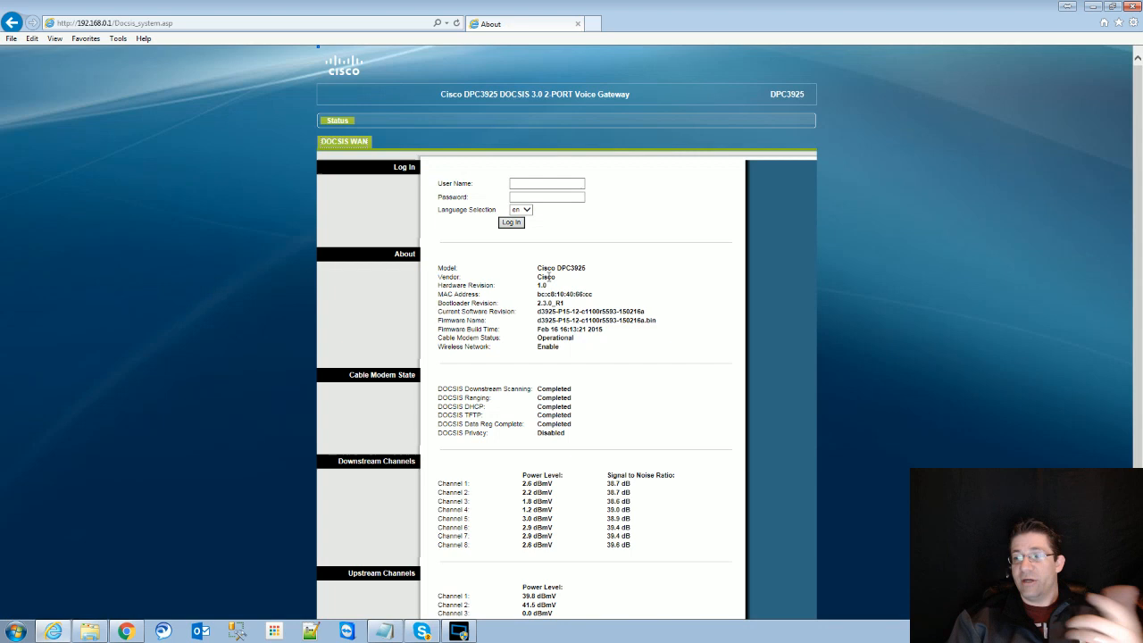
pyautogui.moveTo(450, 183)
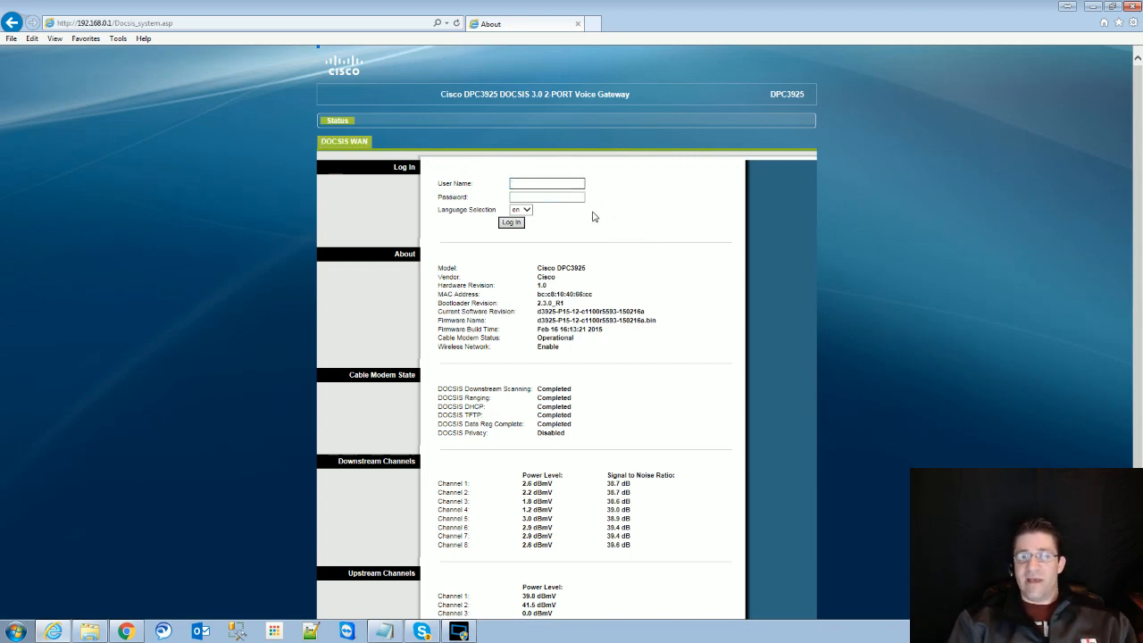
pyautogui.moveTo(665, 221)
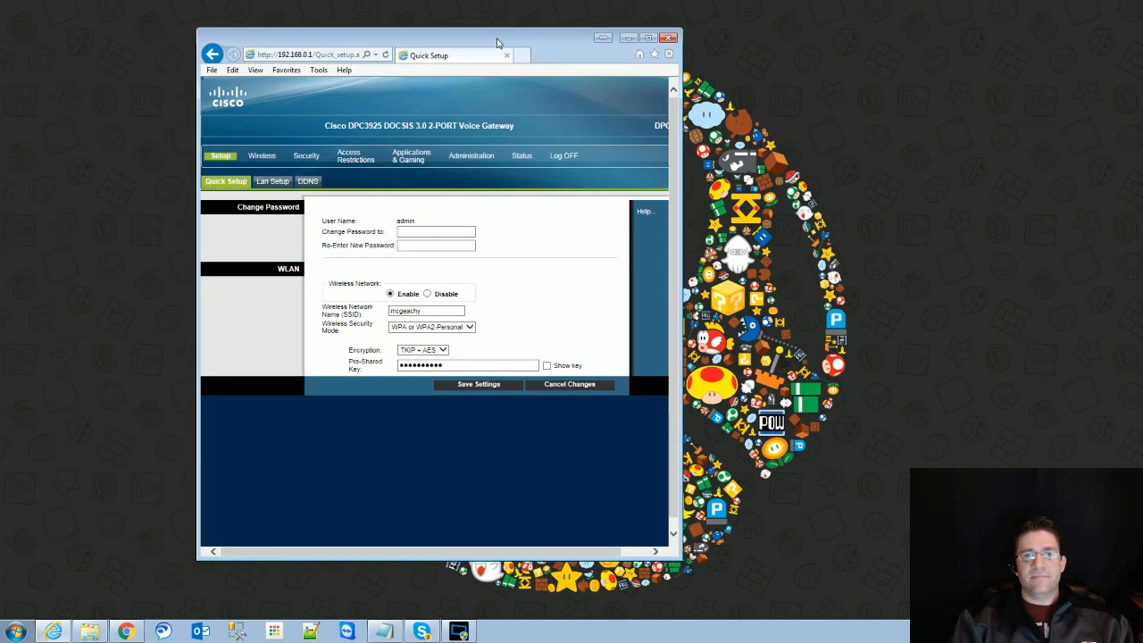
# Maximize the browser and show Port Filtering under Applications & Gaming.
pyautogui.click(647, 36)
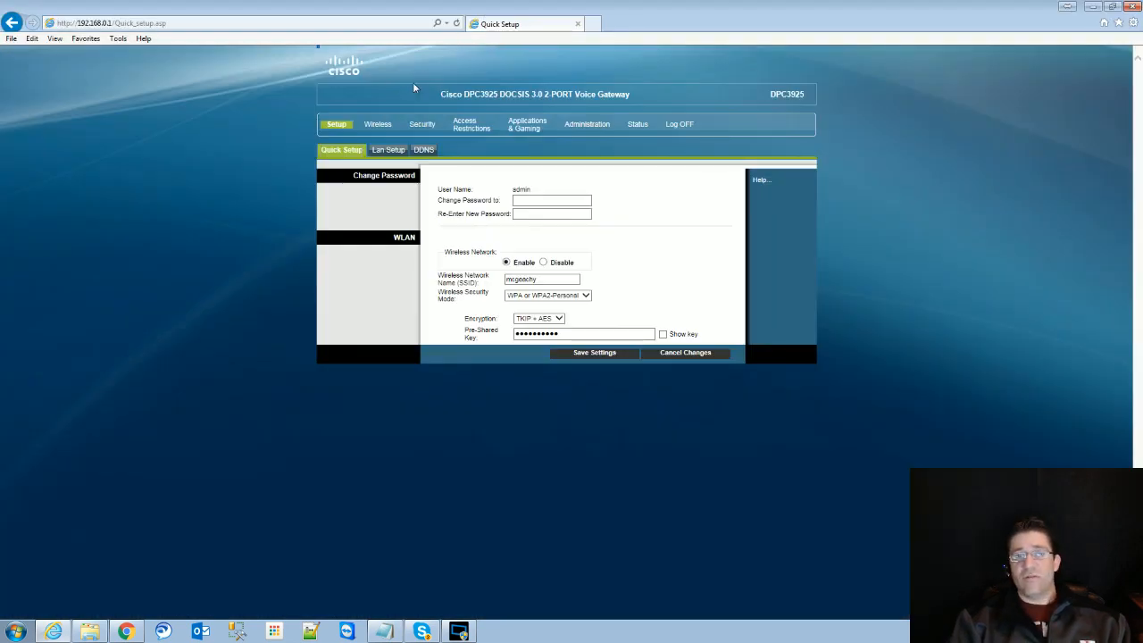
pyautogui.moveTo(527, 125)
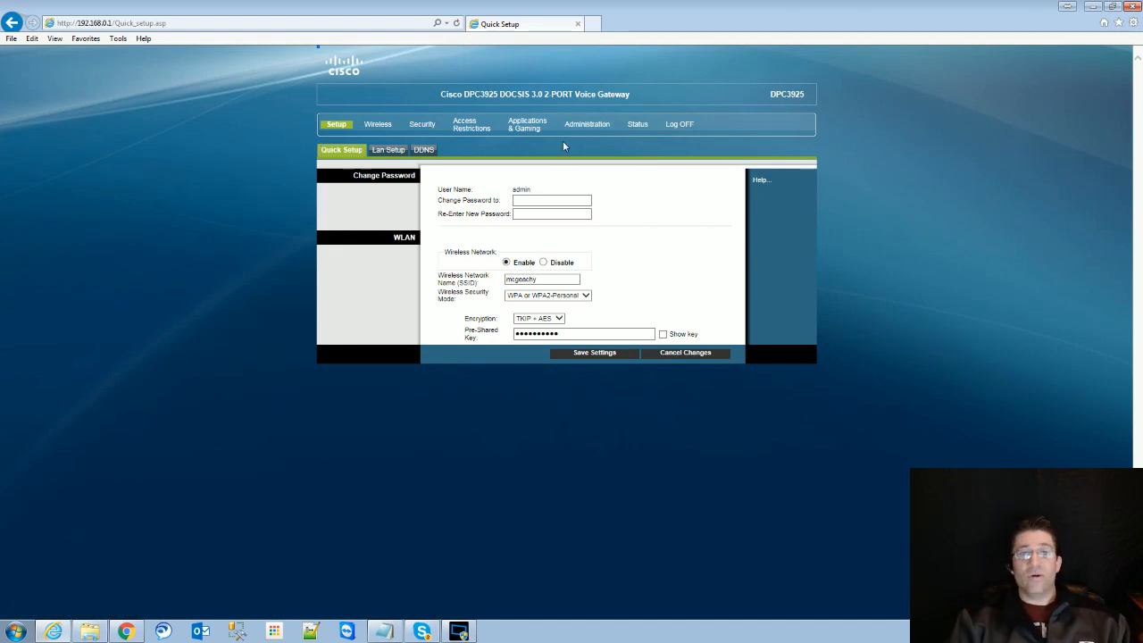
pyautogui.click(527, 125)
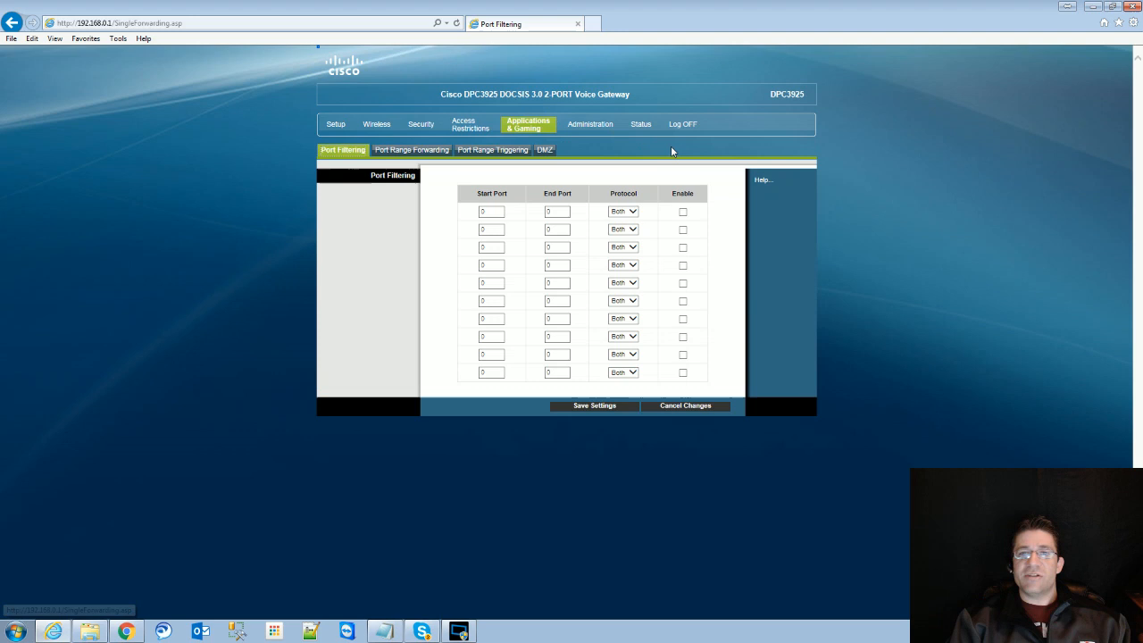